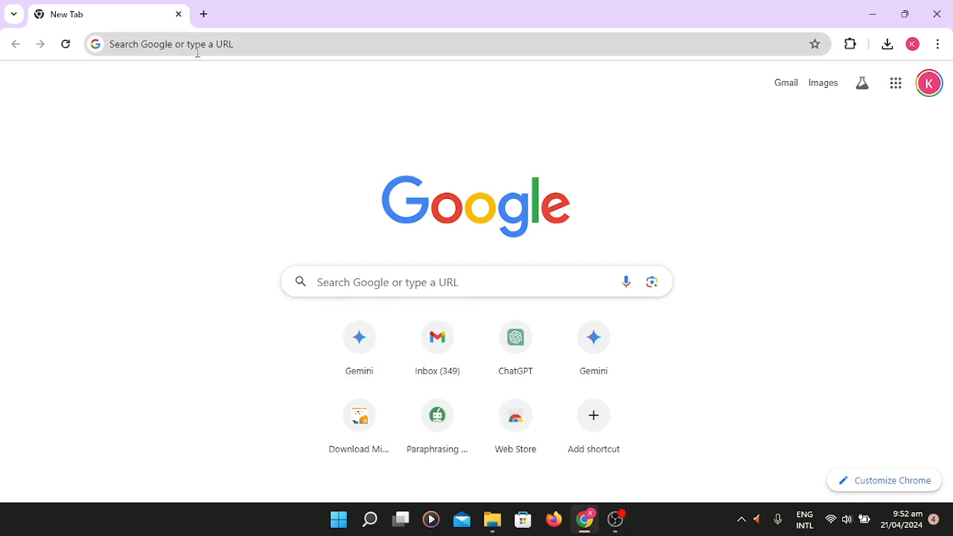
- Run a Google search for 'ILOVEPDF' from the Chrome address bar
type("l")
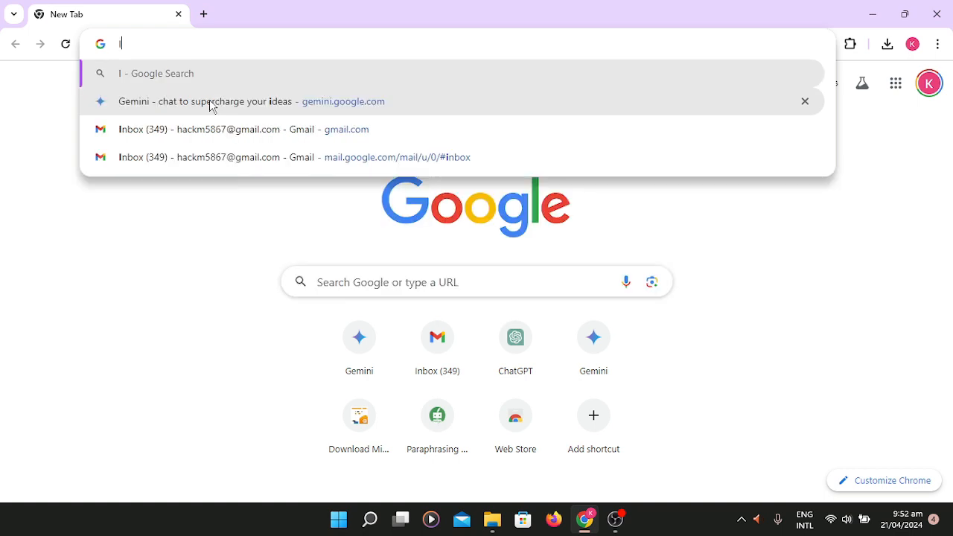
type("ILOVE")
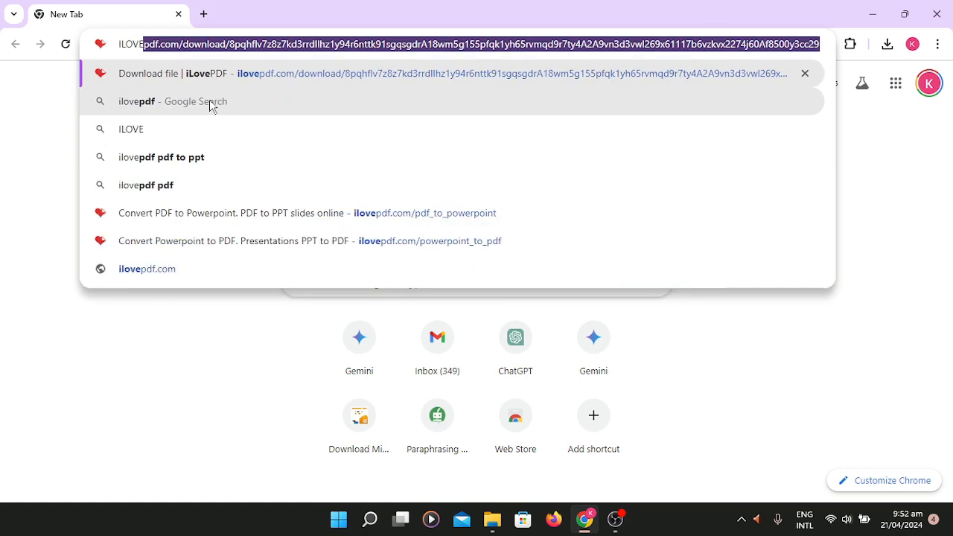
type("ILOVEPDF&gs_lcrp=EgZjaHJvbWUqDwgEAAYQxixAxiABBiKBTIPCAAQABhDGLEDGIAEG...")
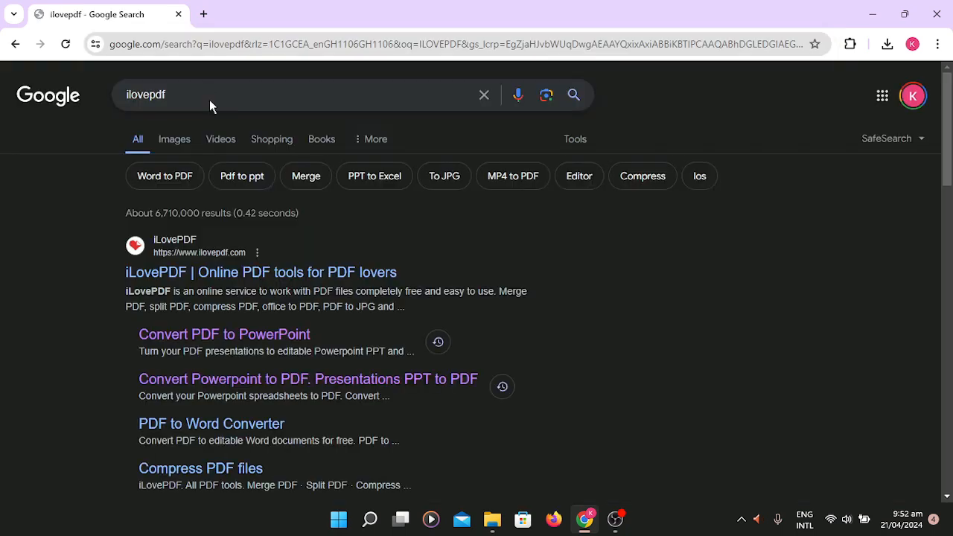
mouse_move(201, 215)
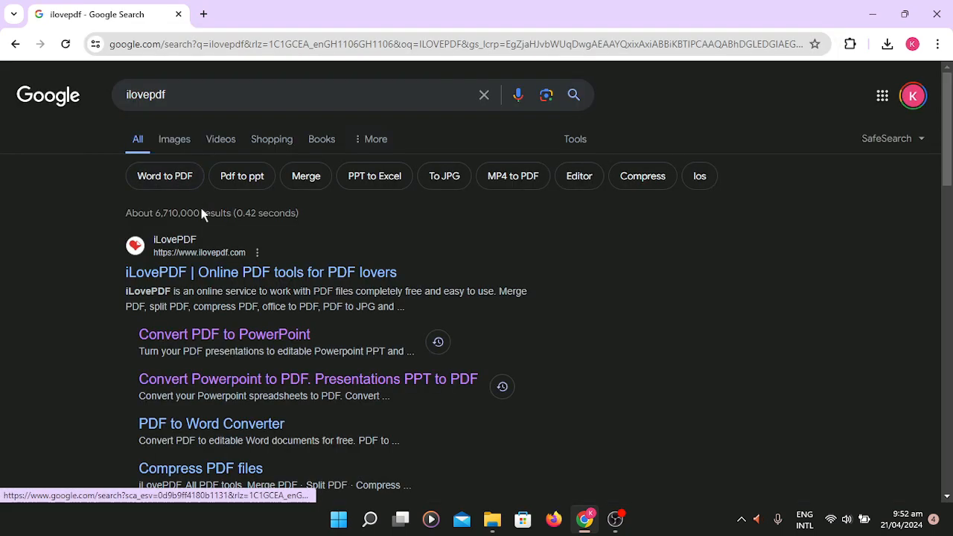
mouse_move(188, 286)
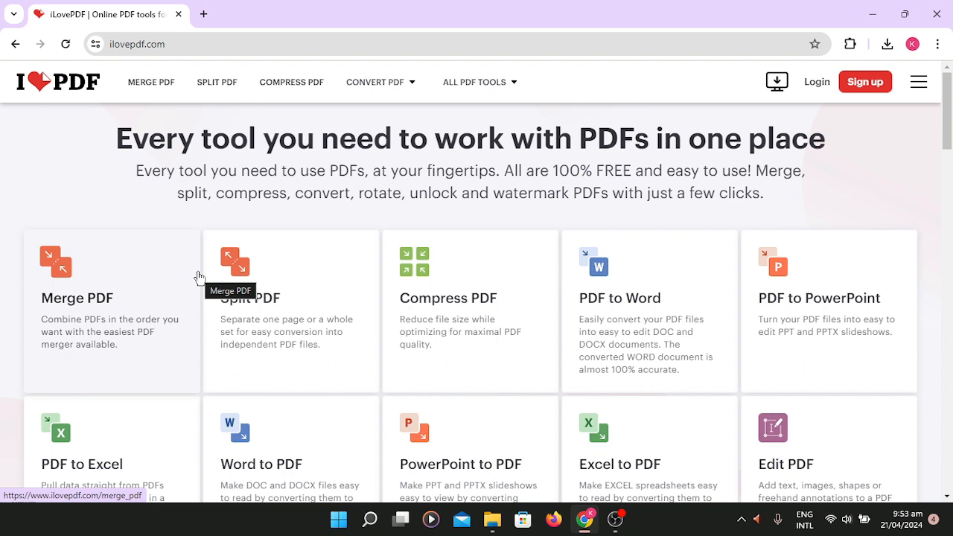
mouse_move(414, 313)
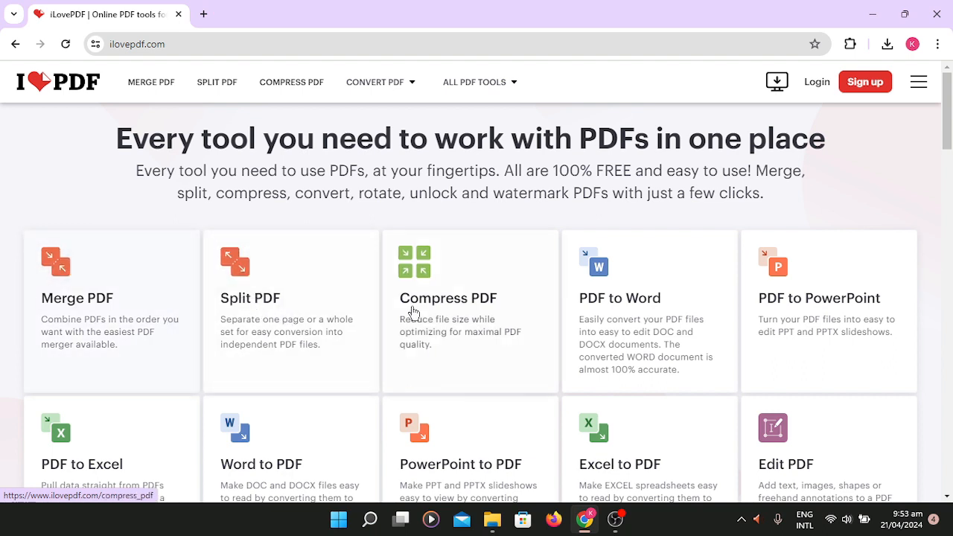
mouse_move(188, 313)
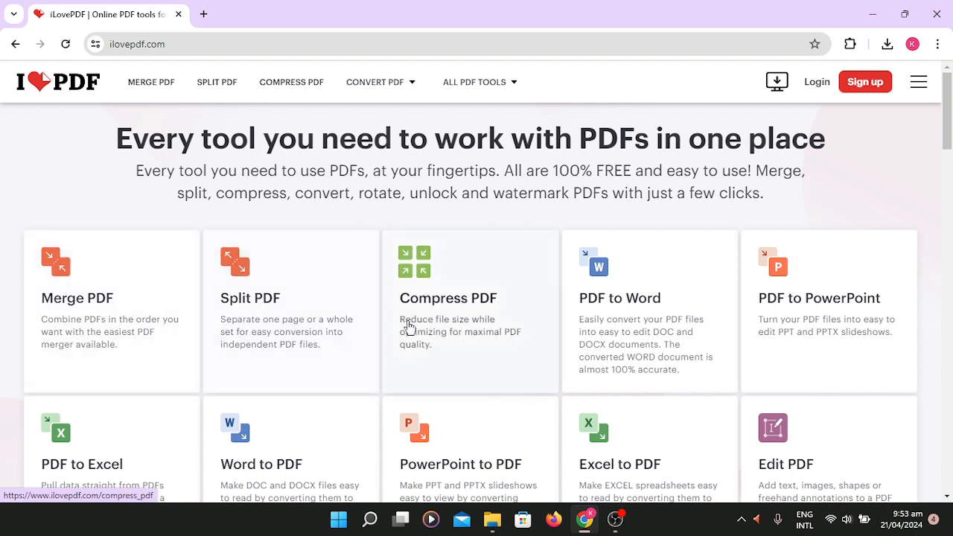
mouse_move(434, 309)
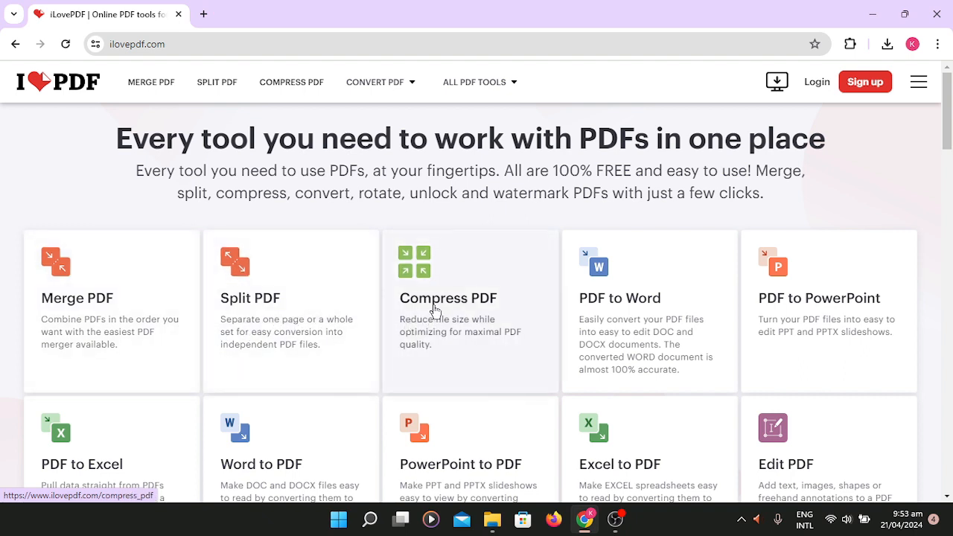
- Choose the Compress PDF tool on the iLovePDF home page
left_click(434, 308)
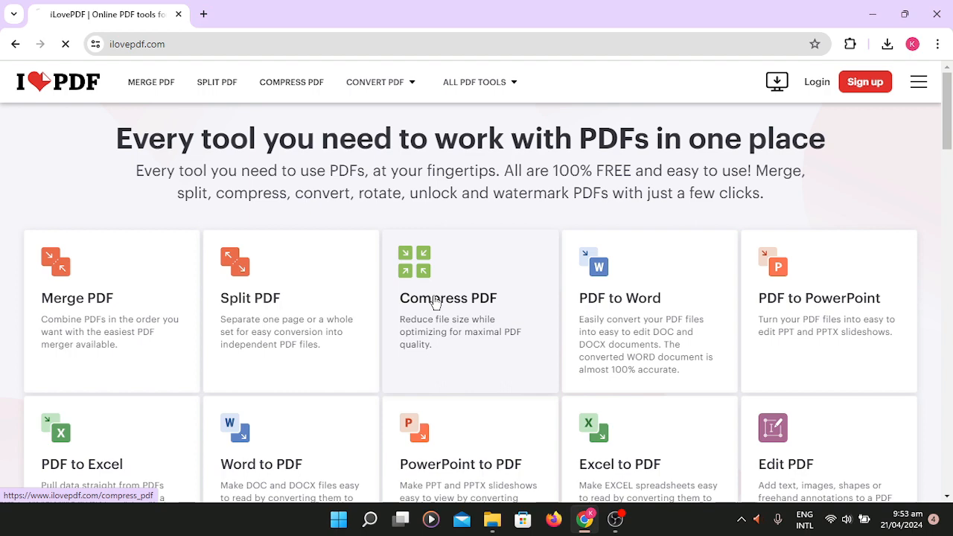
left_click(448, 298)
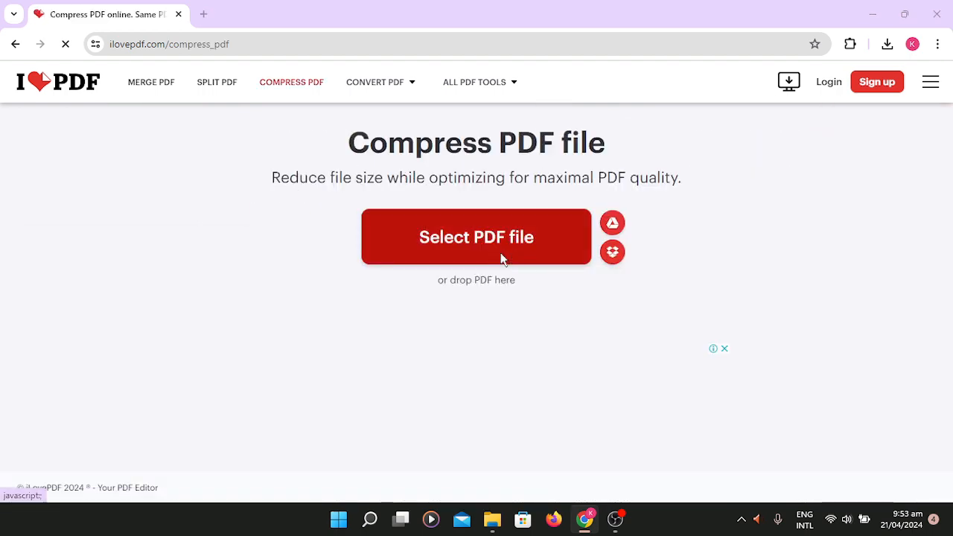
- Upload SamplePDFFile_5mb.pdf (12 pages, 4.95 MB) from Downloads for compression
left_click(476, 237)
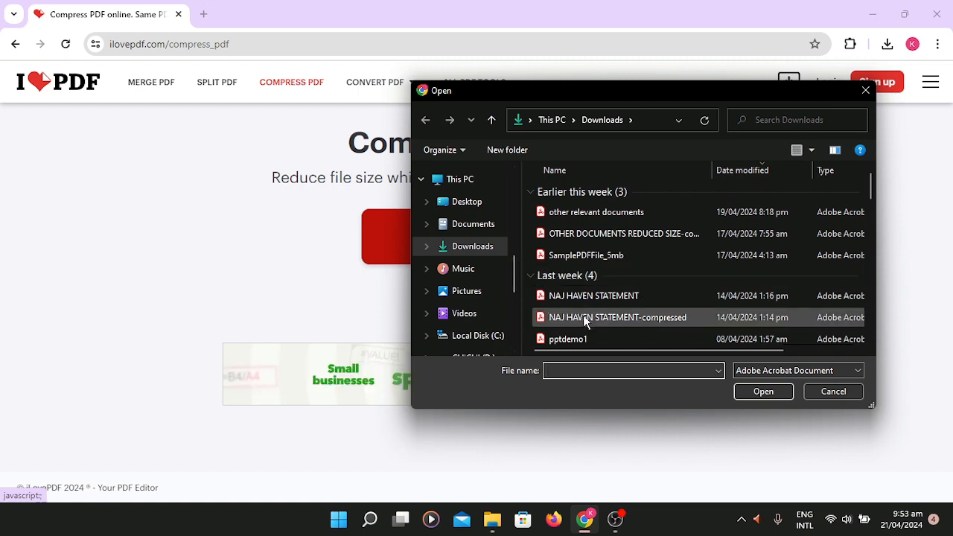
left_click(587, 254)
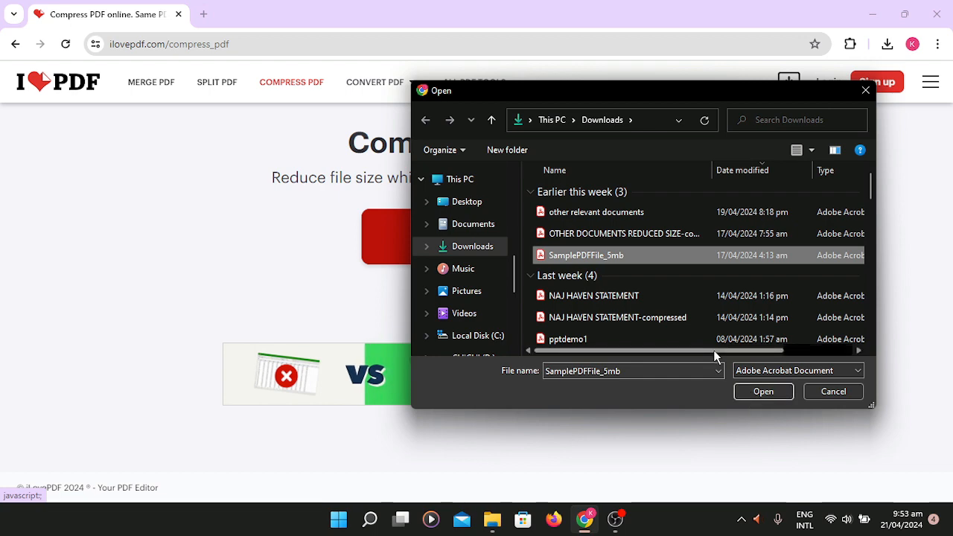
left_click_drag(715, 350, 810, 350)
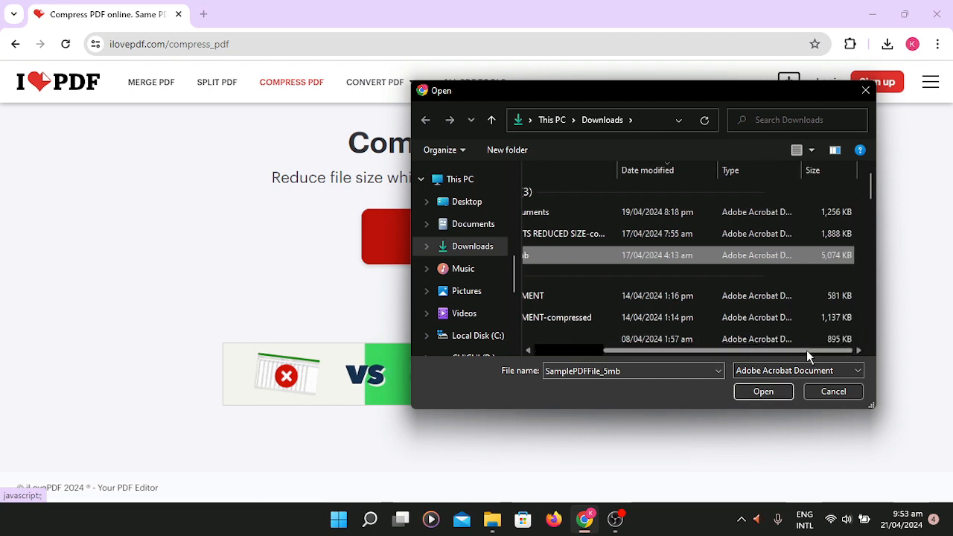
left_click(762, 391)
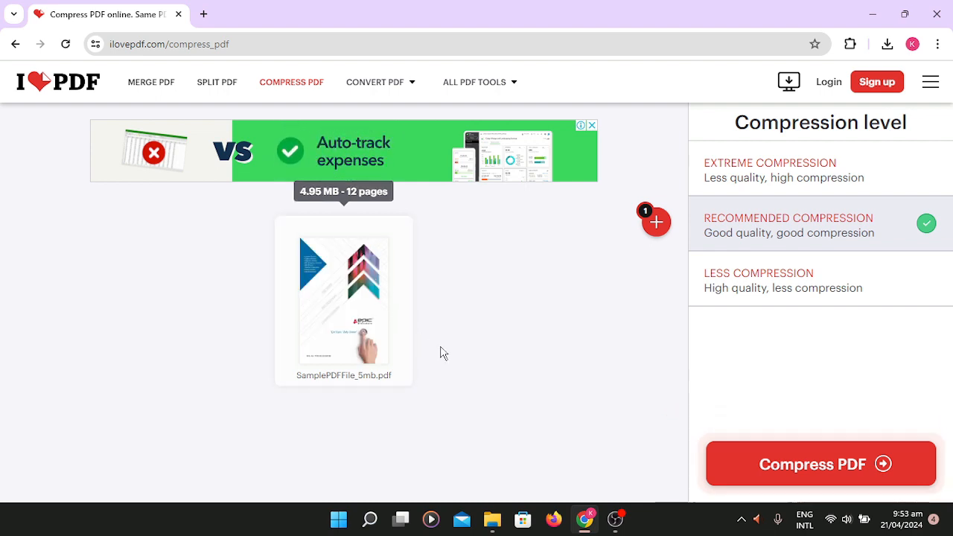
mouse_move(380, 253)
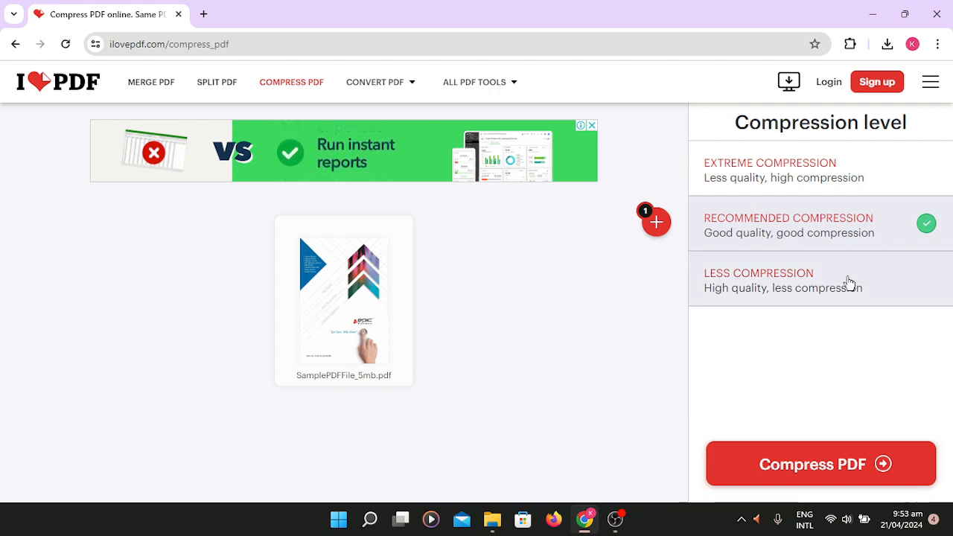
mouse_move(782, 370)
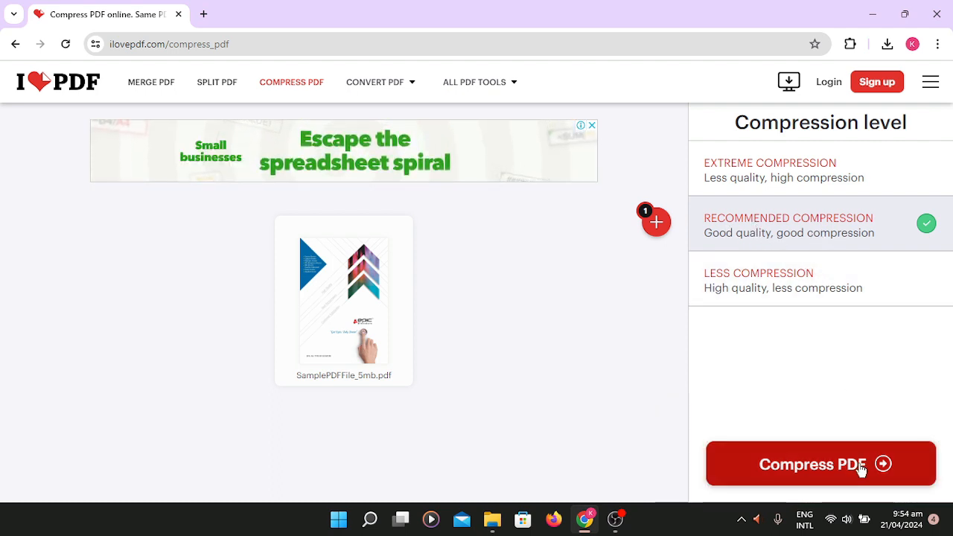
mouse_move(795, 250)
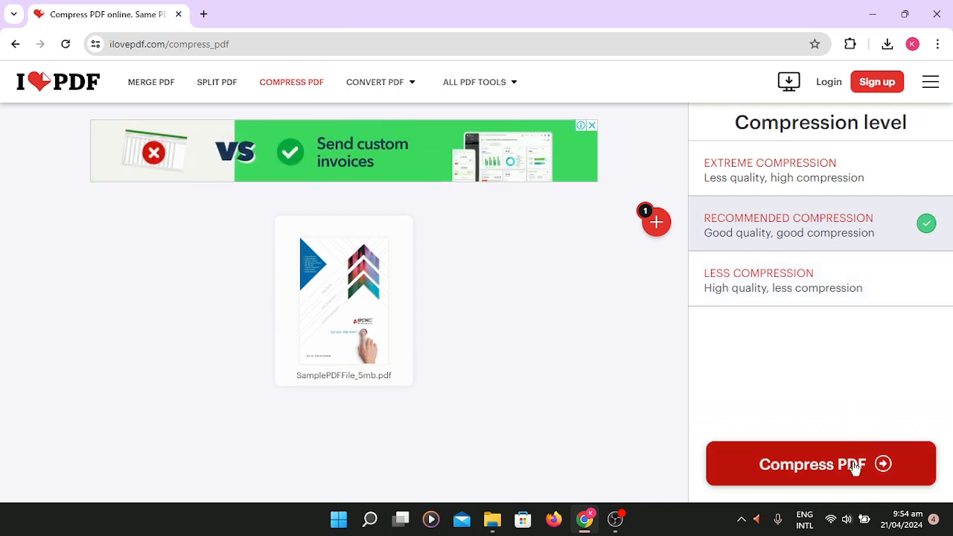
- Compress the PDF at the Recommended level, reducing it from 4.95 MB to 1.78 MB
left_click(822, 465)
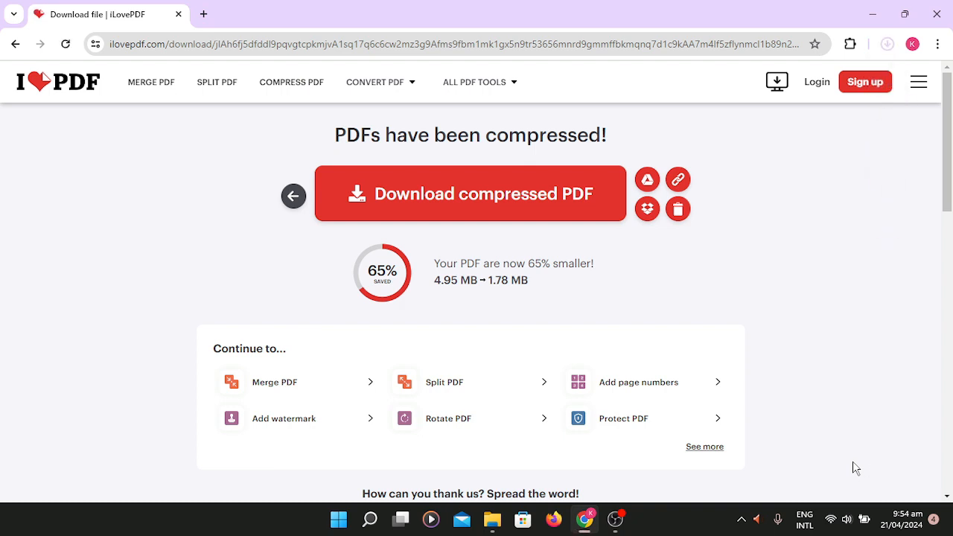
- Download SamplePDFFile_5mb_compressed.pdf (about 1.8 MB) to the computer
left_click(470, 194)
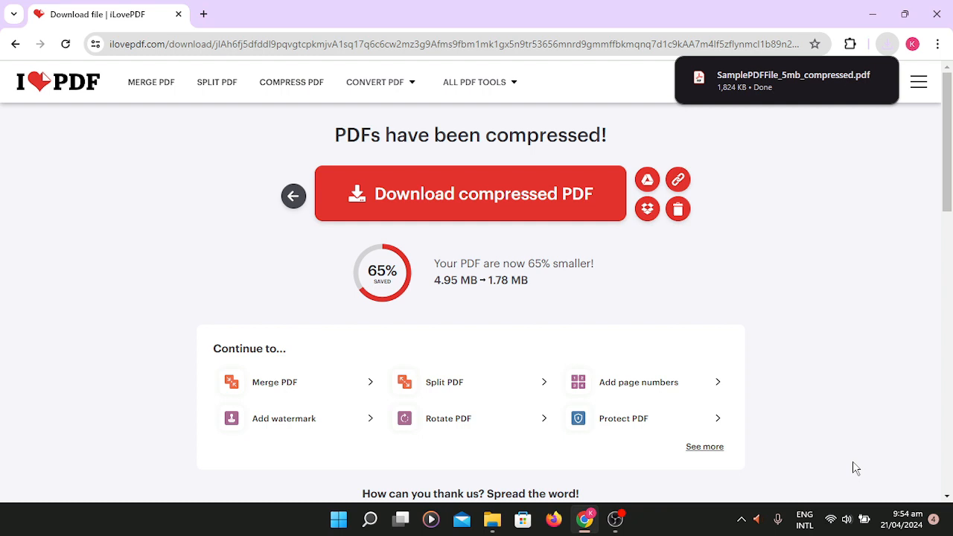
mouse_move(755, 321)
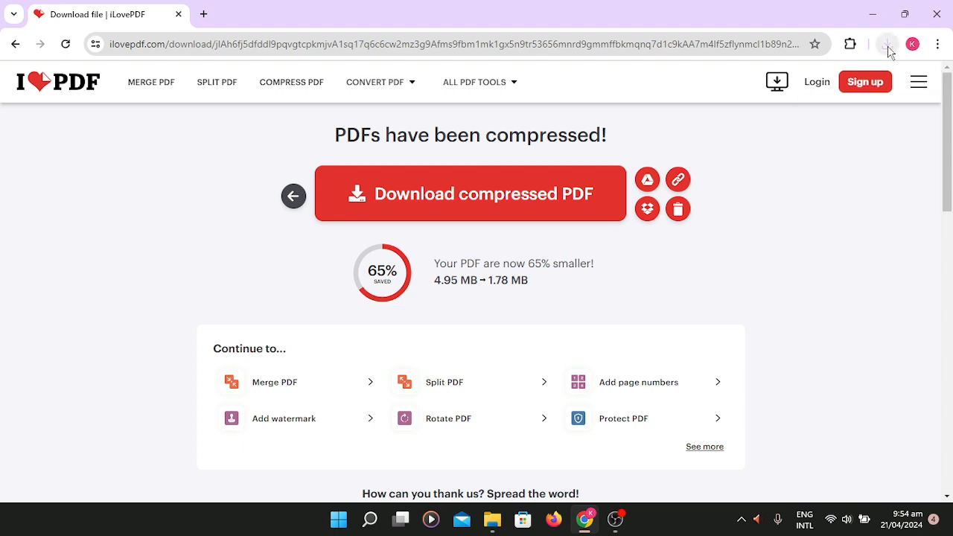
left_click(471, 193)
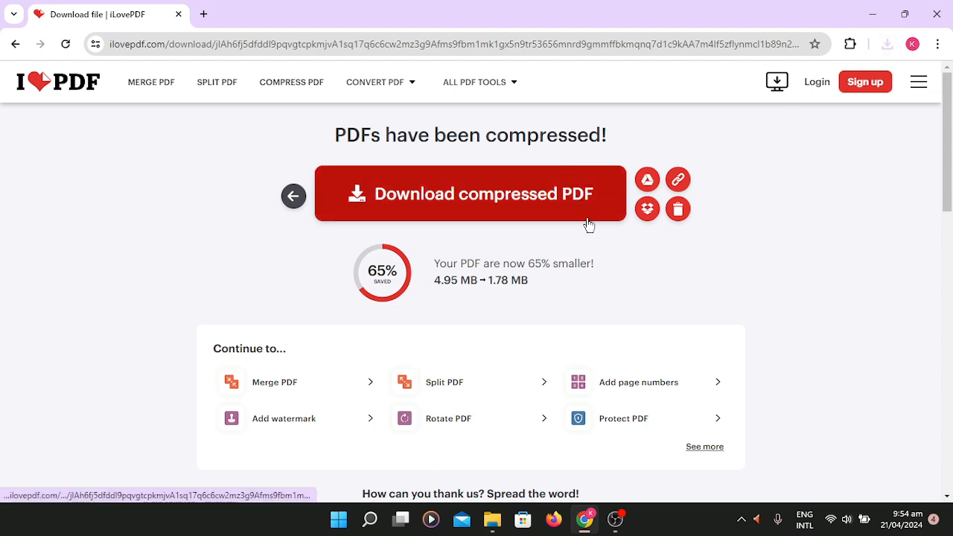
mouse_move(595, 234)
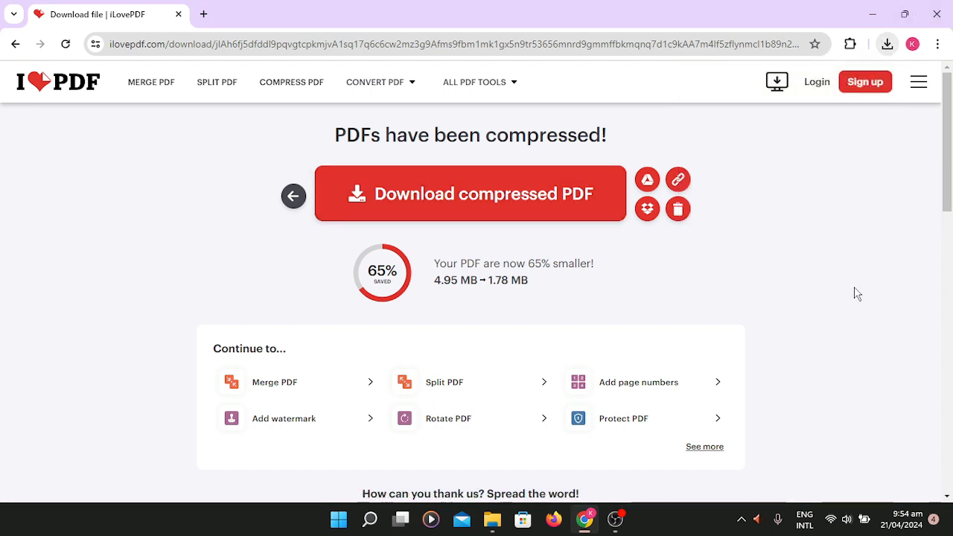
mouse_move(825, 416)
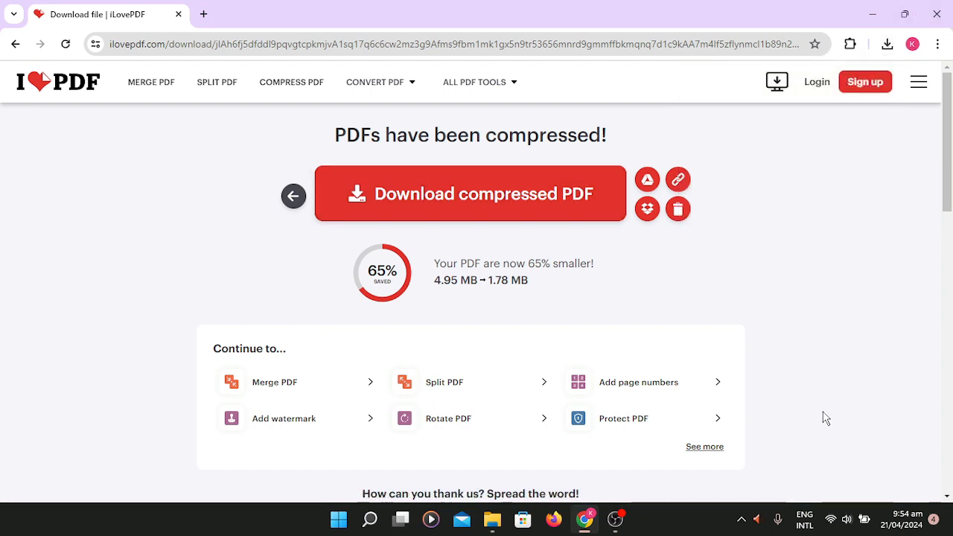